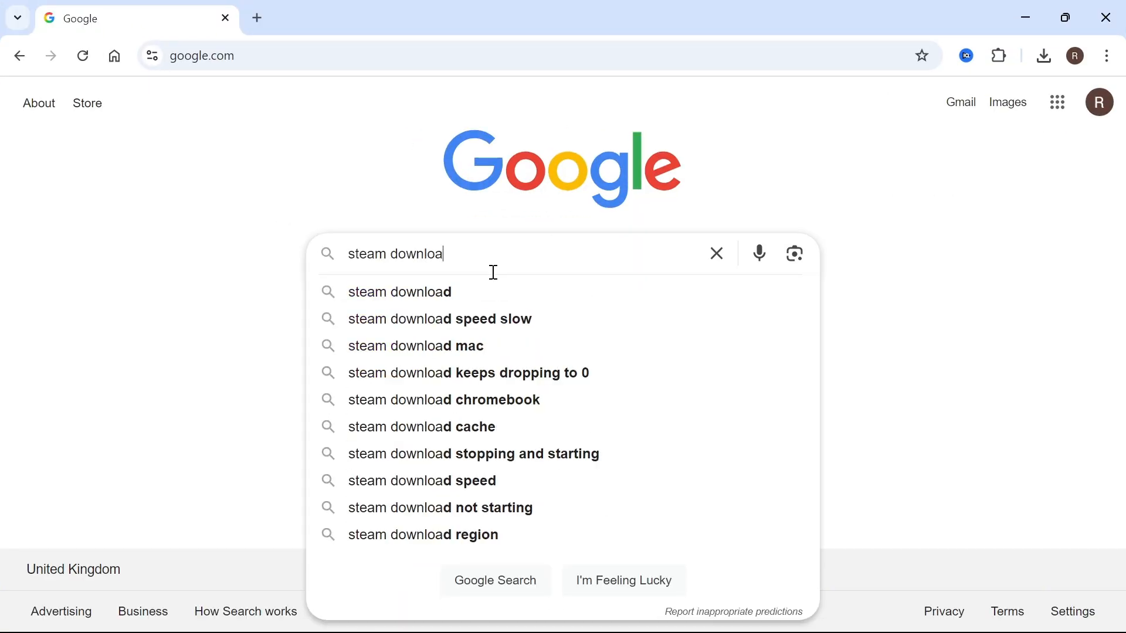
Search Google for 'steam download' to list the official Steam site.
type("d")
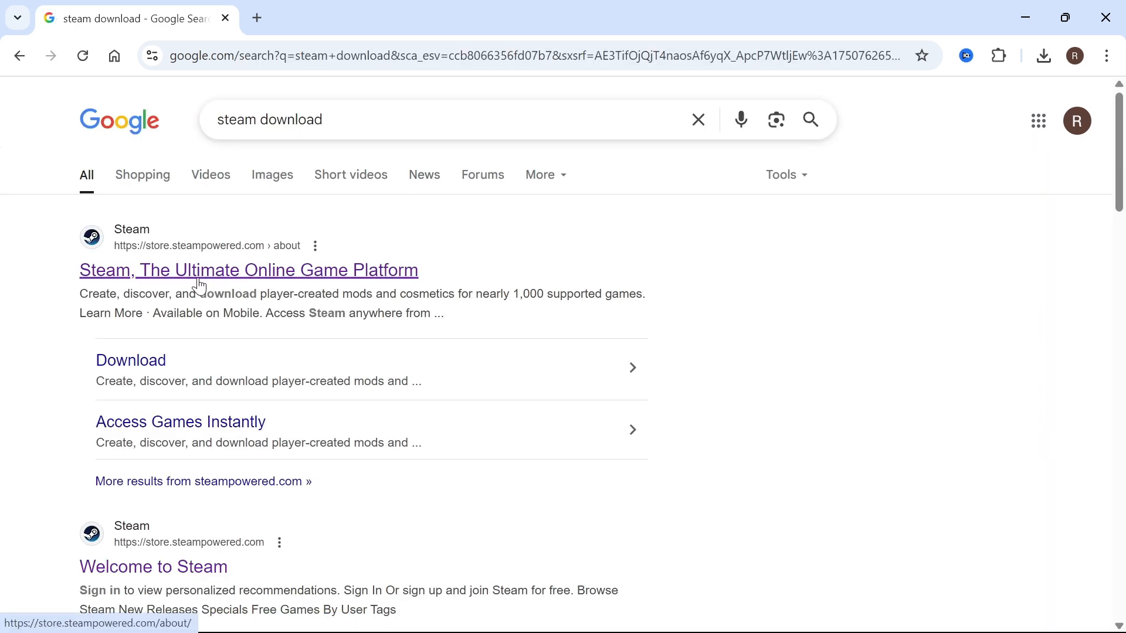
mouse_move(198, 277)
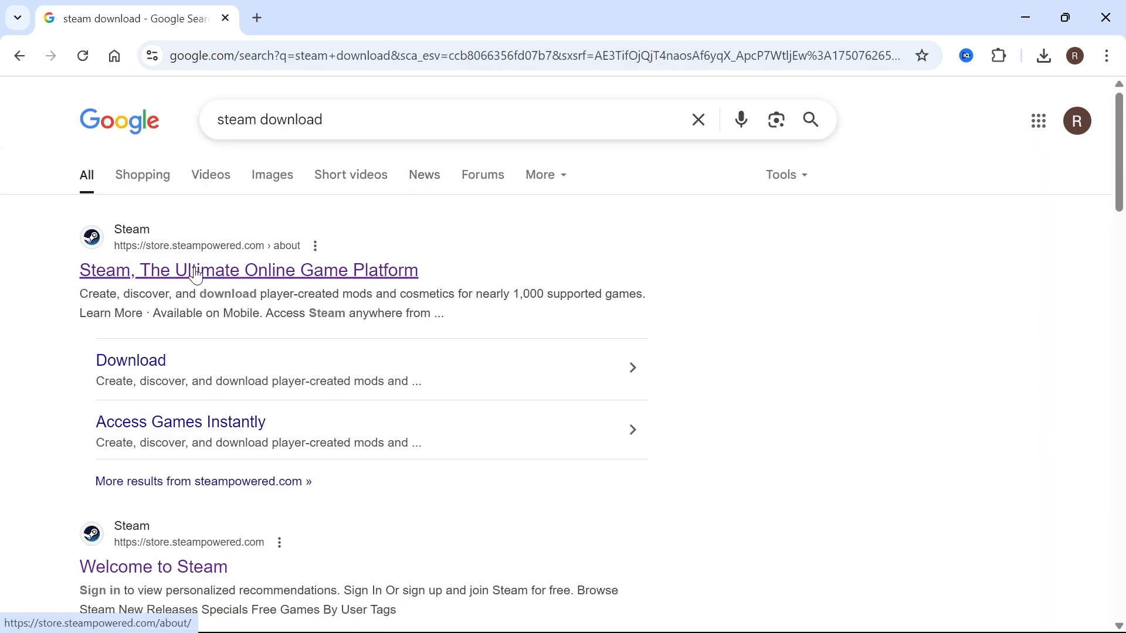
Open Steam's official About page and confirm SteamSetup.exe (2.3 MB) finished downloading.
left_click(247, 269)
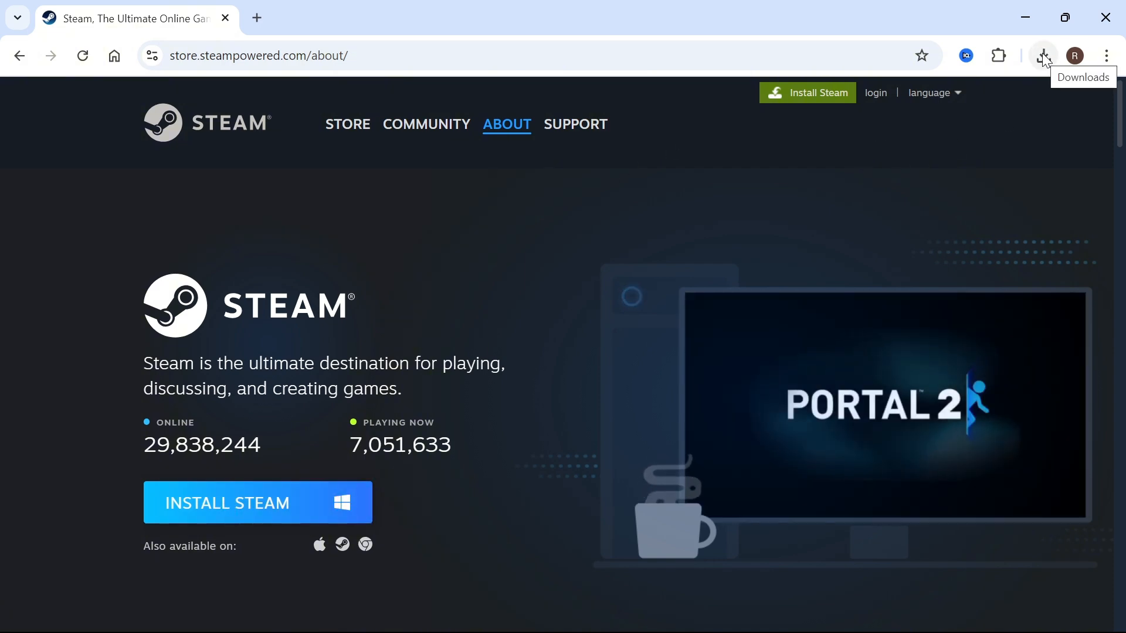
left_click(1042, 55)
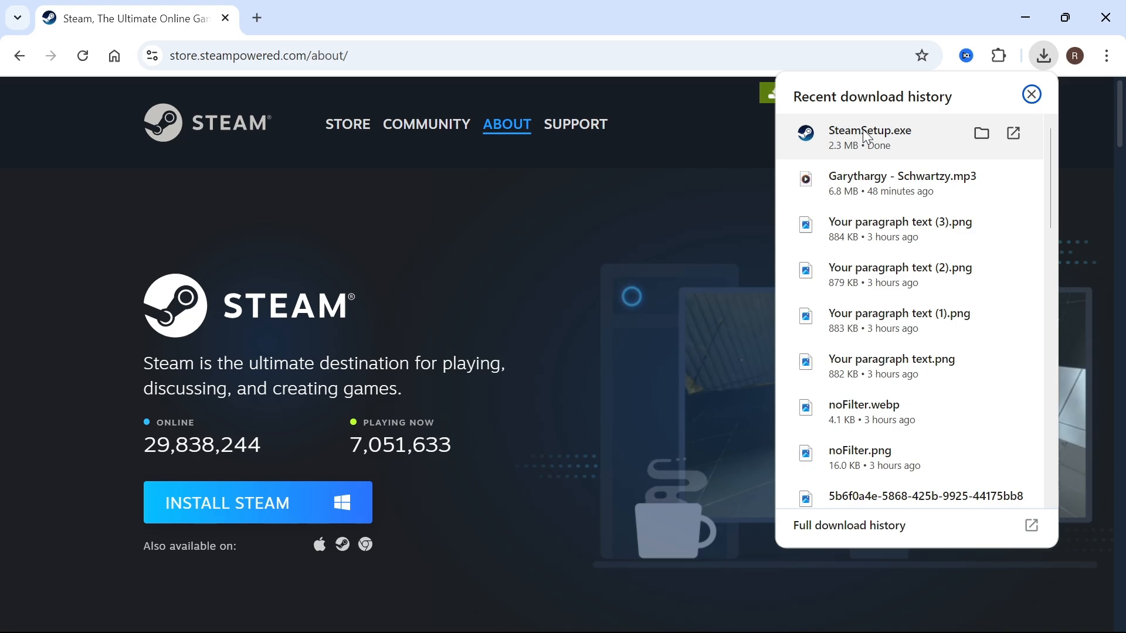
Run SteamSetup.exe and continue through the welcome and language pages, keeping English.
double_click(869, 137)
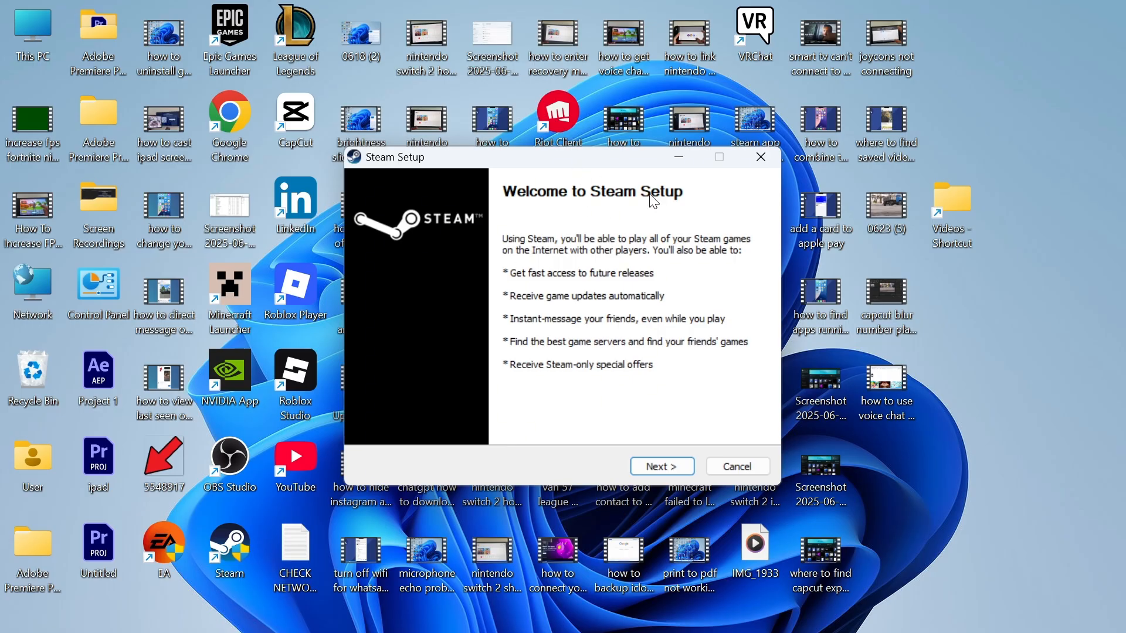
mouse_move(641, 223)
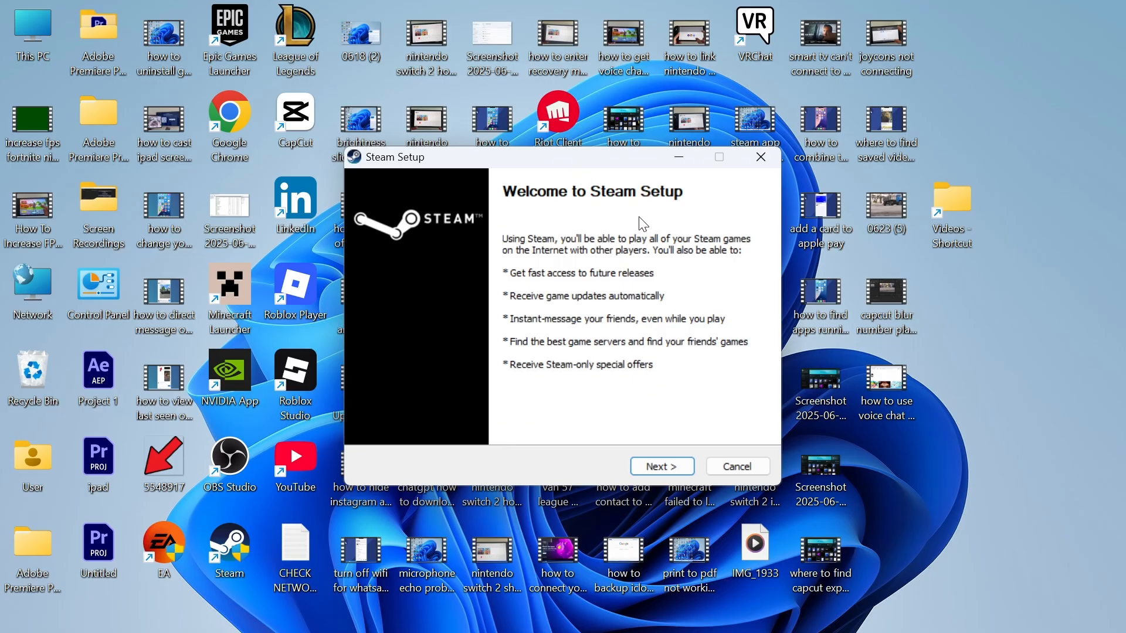
left_click(659, 466)
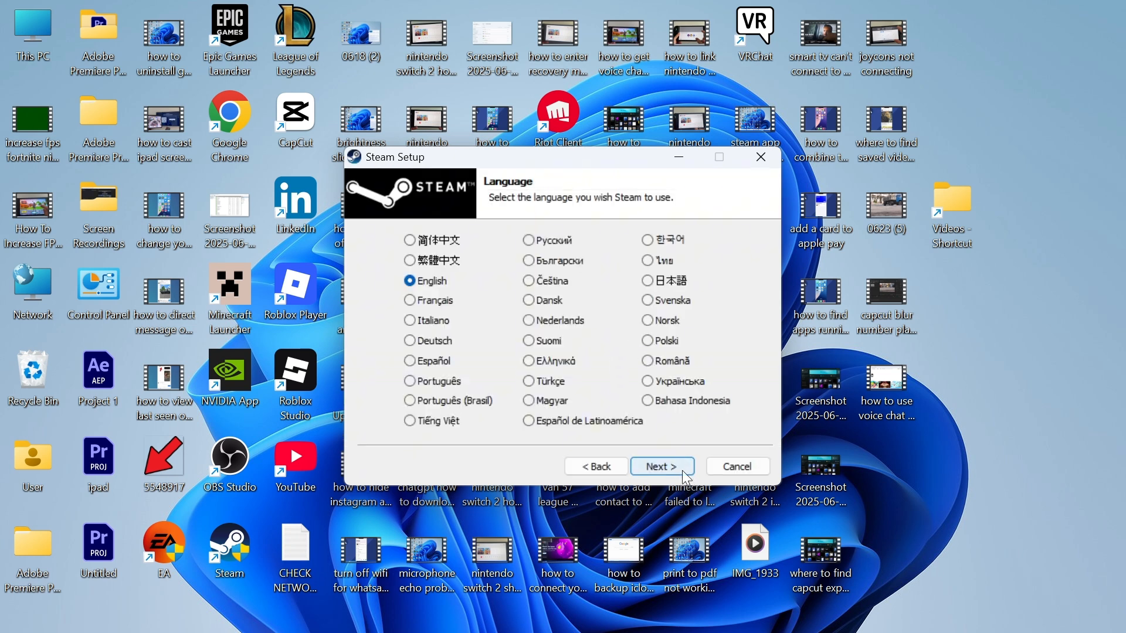
left_click(661, 466)
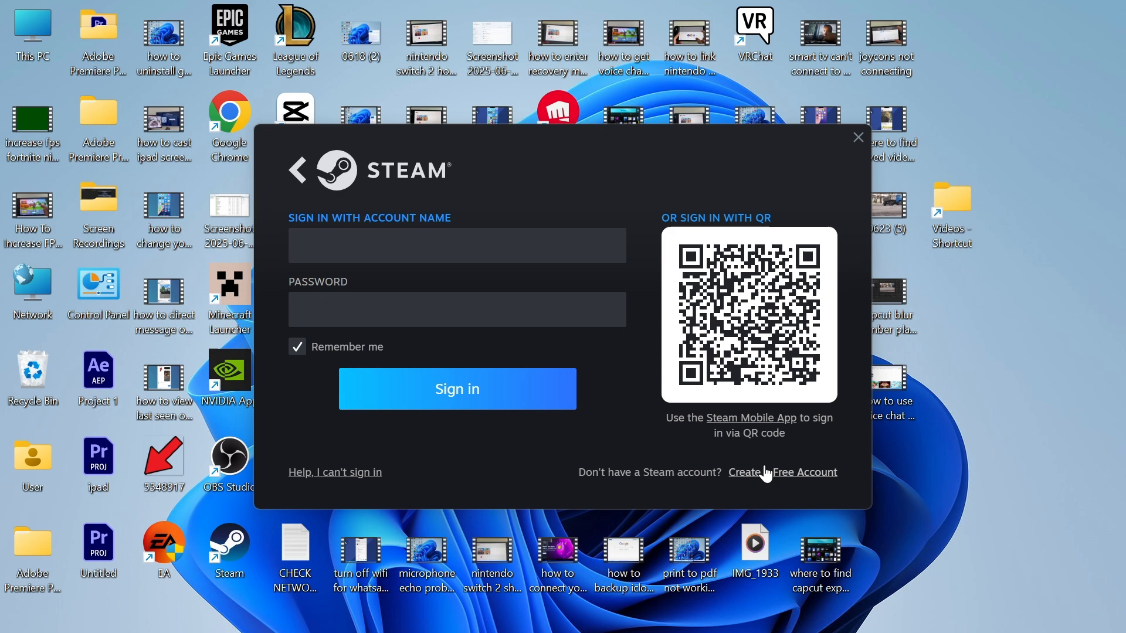
Choose 'Create a Free Account' in the Steam sign-in window.
left_click(805, 472)
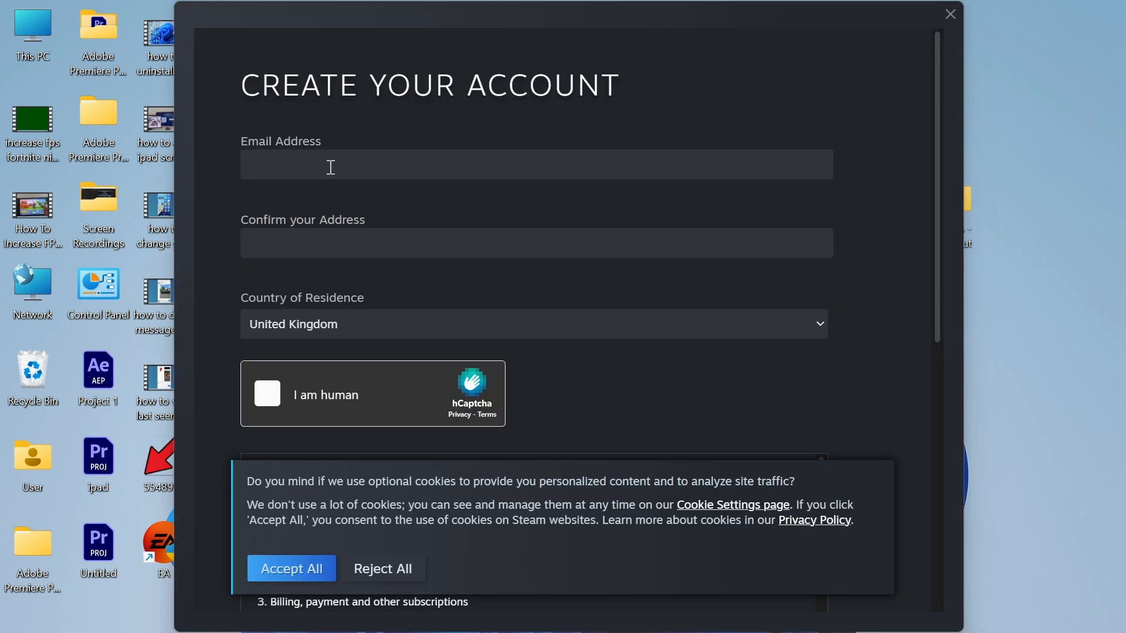
scroll("down", 3)
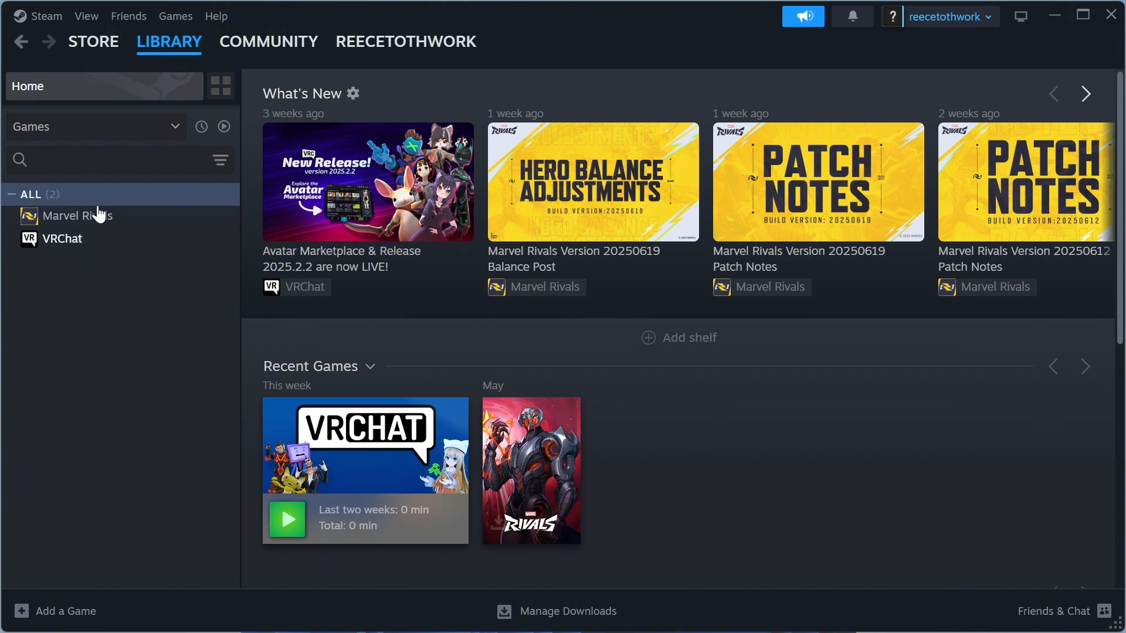
mouse_move(179, 291)
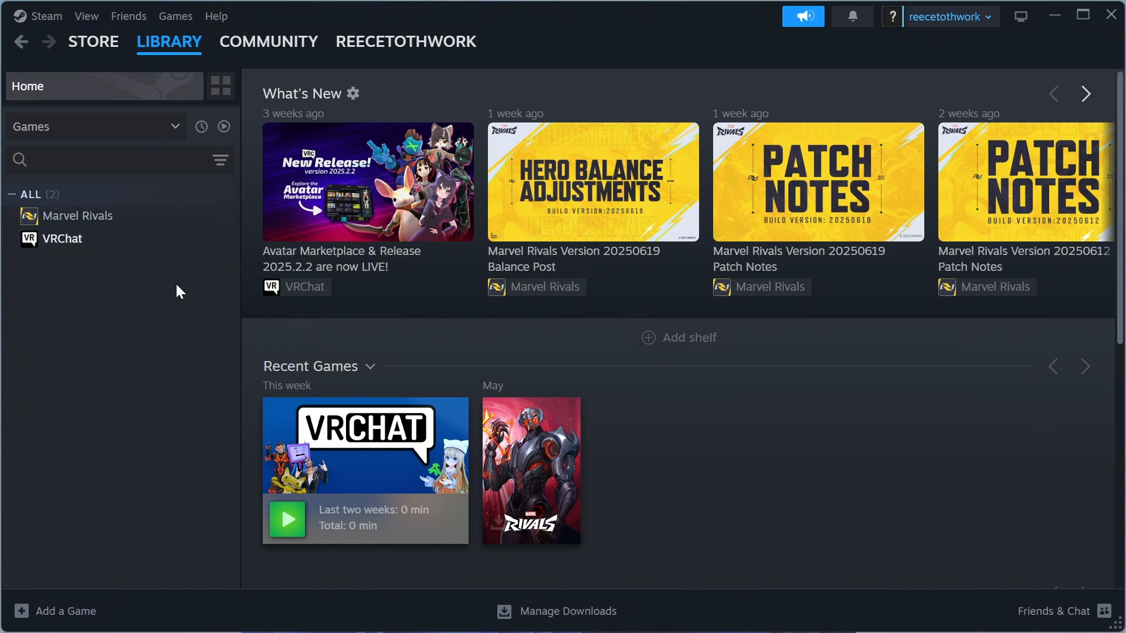
Switch the Steam client to the STORE page with featured titles.
left_click(406, 41)
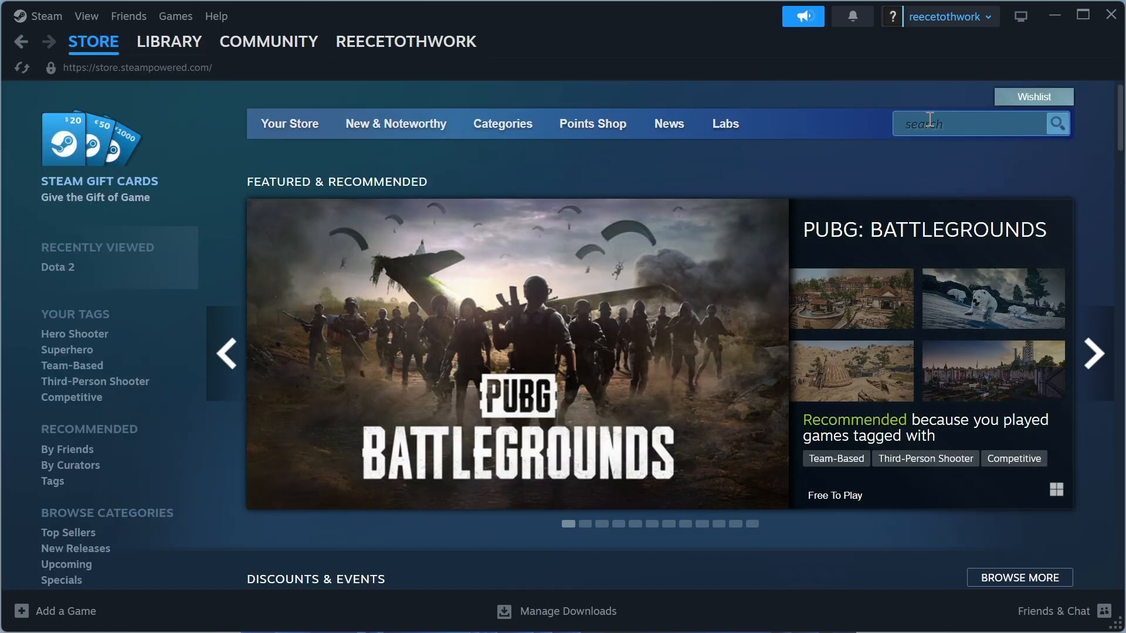
Search the Store for 'dota 2', choose Play Now, then return to Library Home.
type("dota 2")
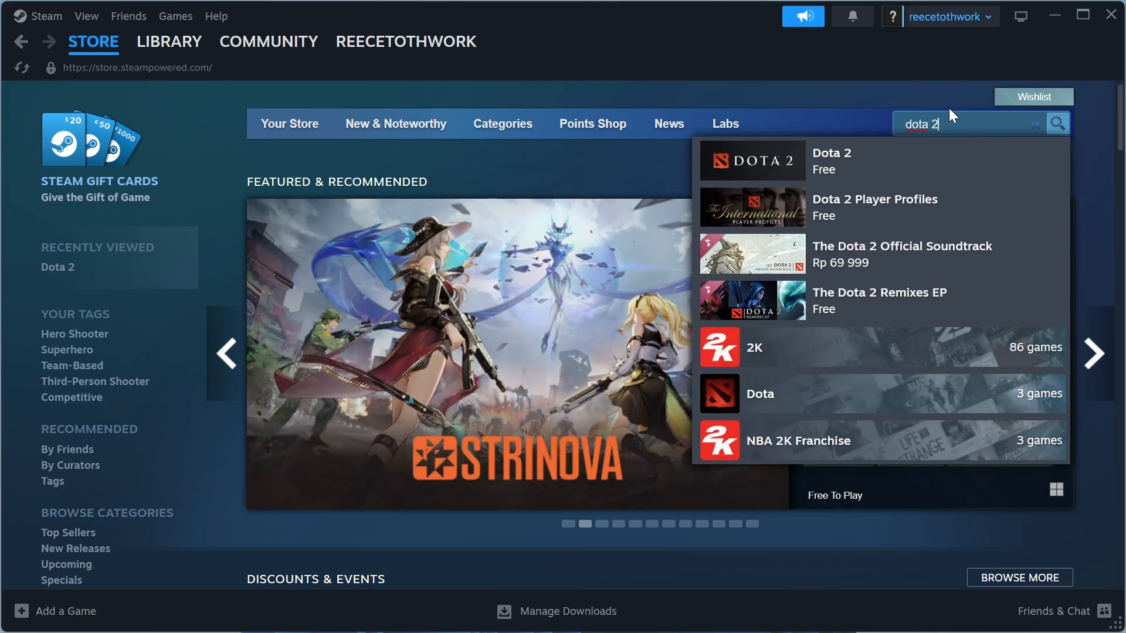
left_click(831, 160)
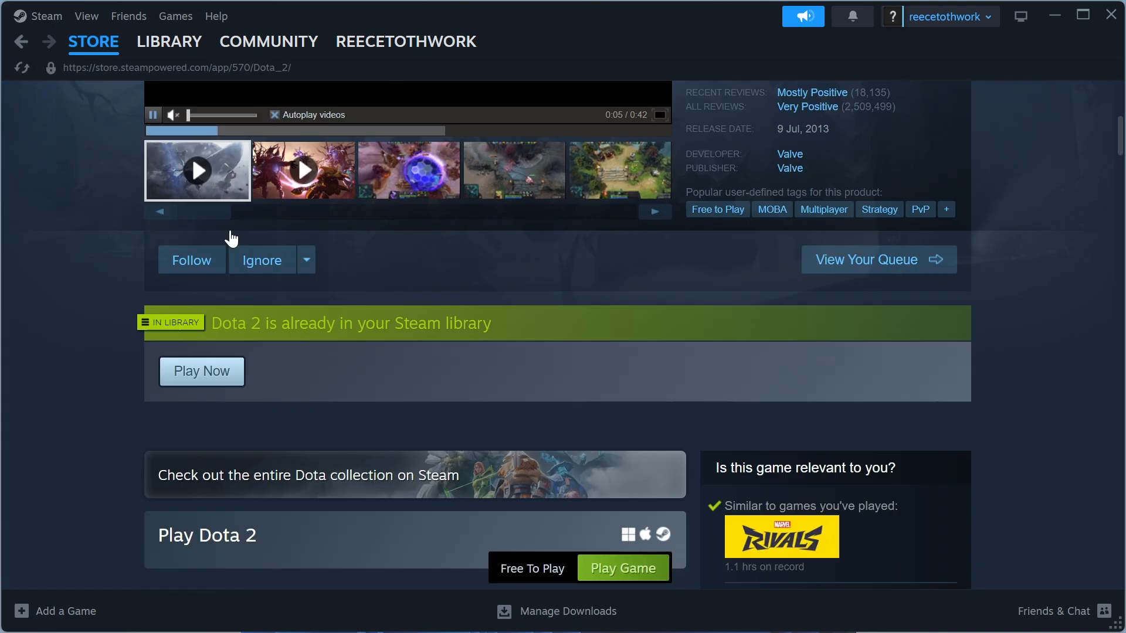
scroll("down", 3)
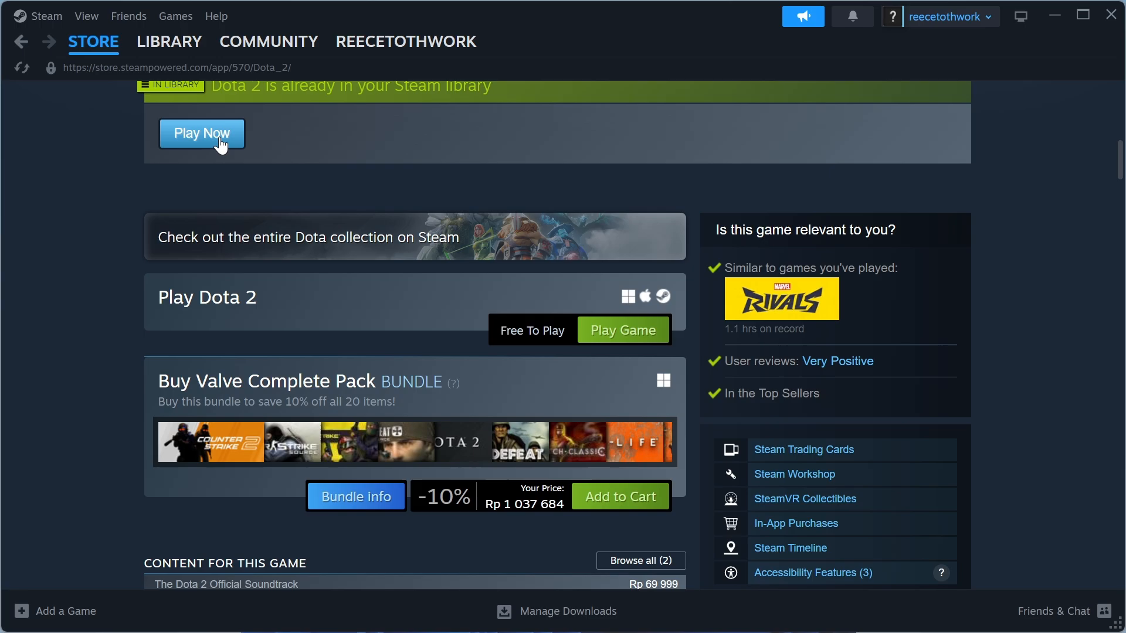
left_click(202, 134)
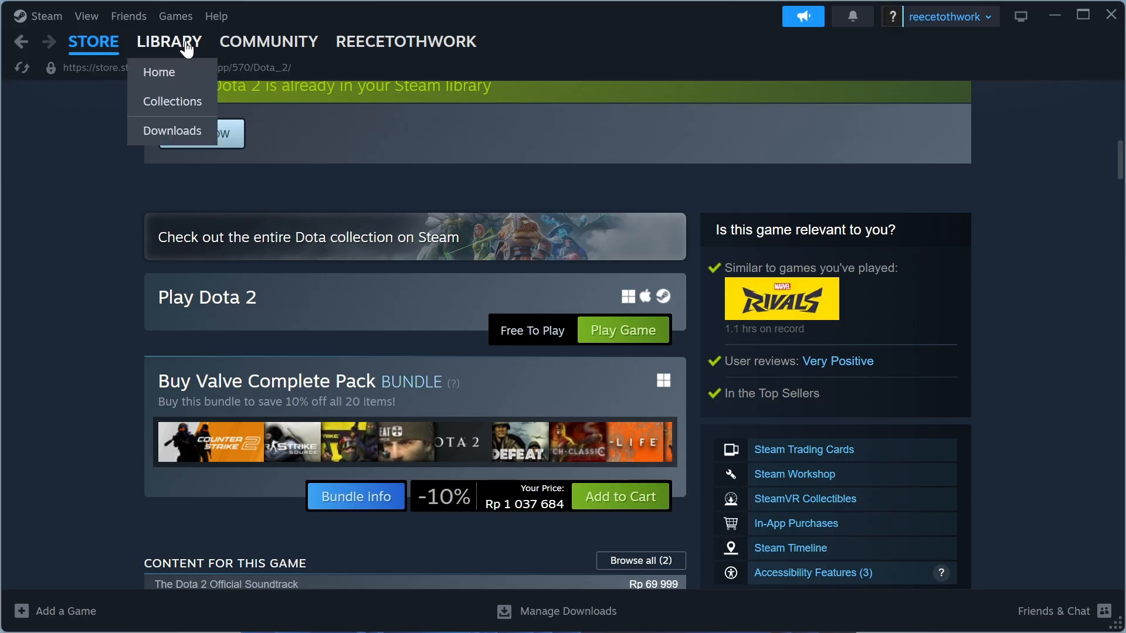
left_click(160, 71)
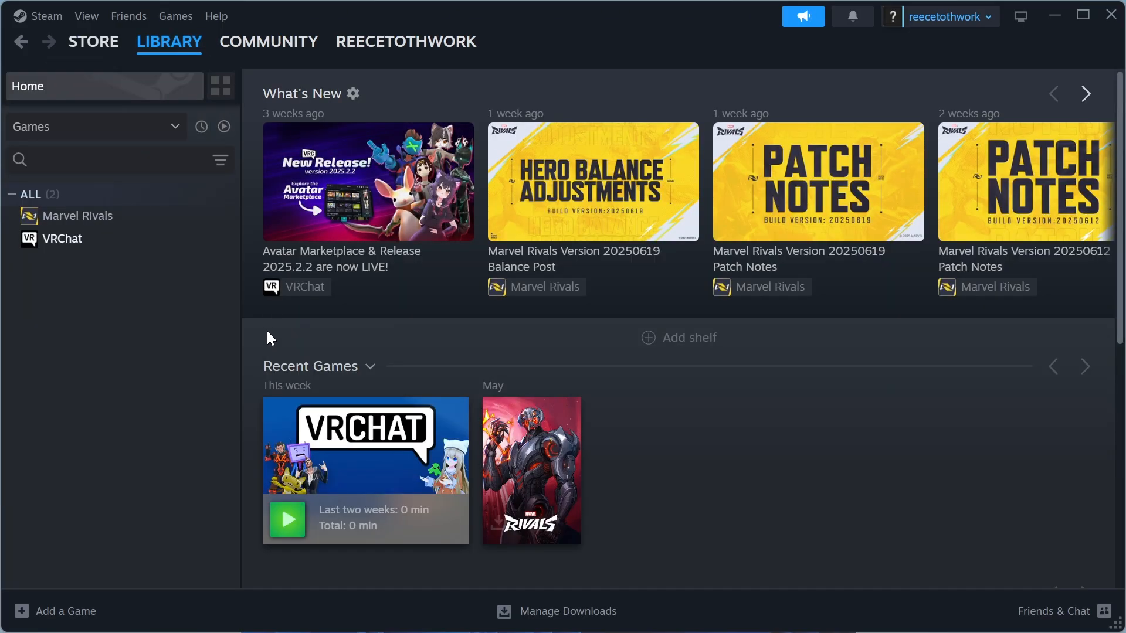